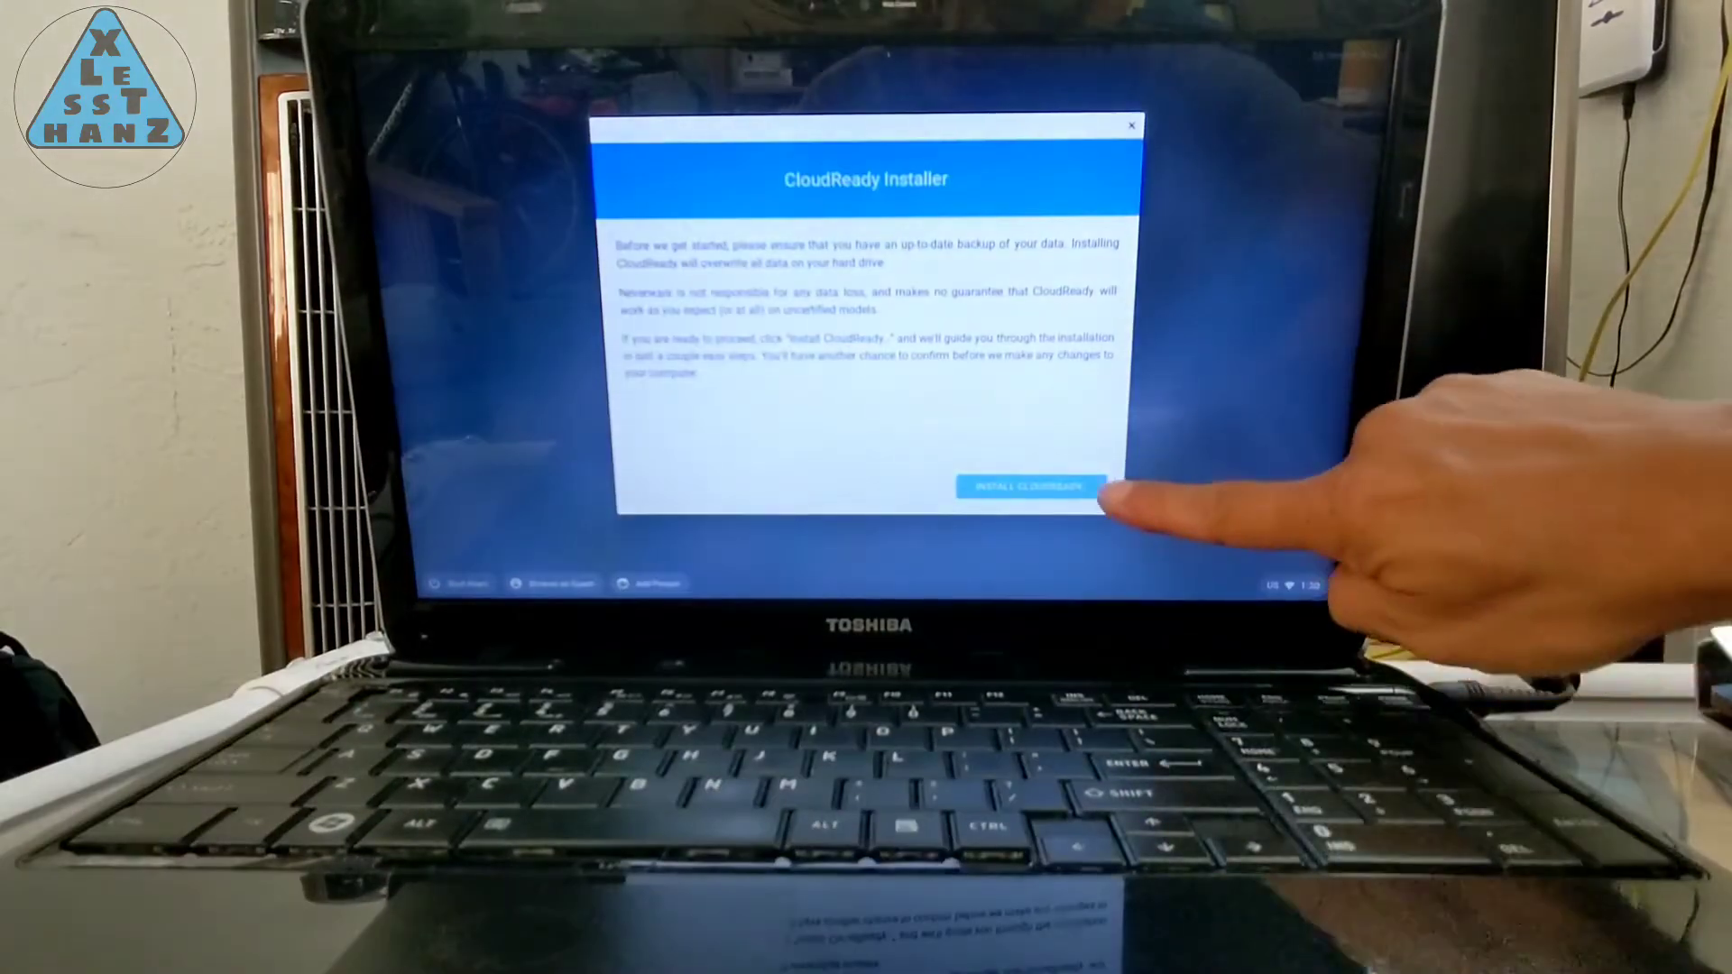
Begin installing CloudReady, confirming Erase Hard Drive & Install CloudReady
left_click(1030, 487)
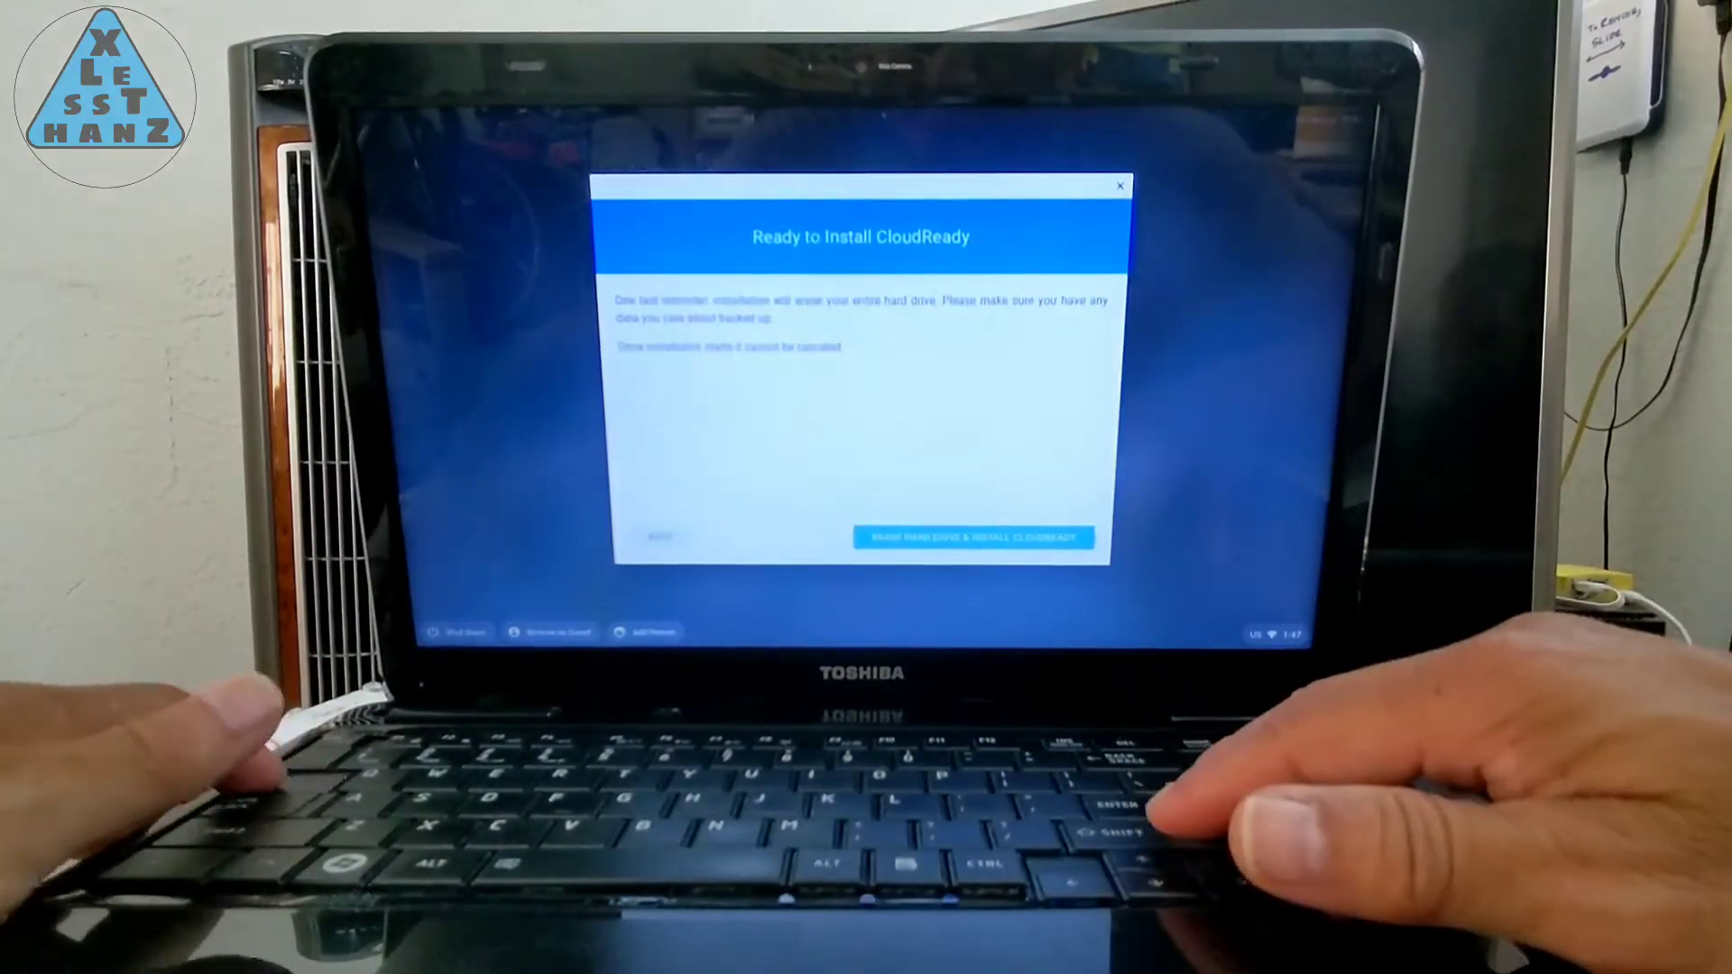
left_click(971, 538)
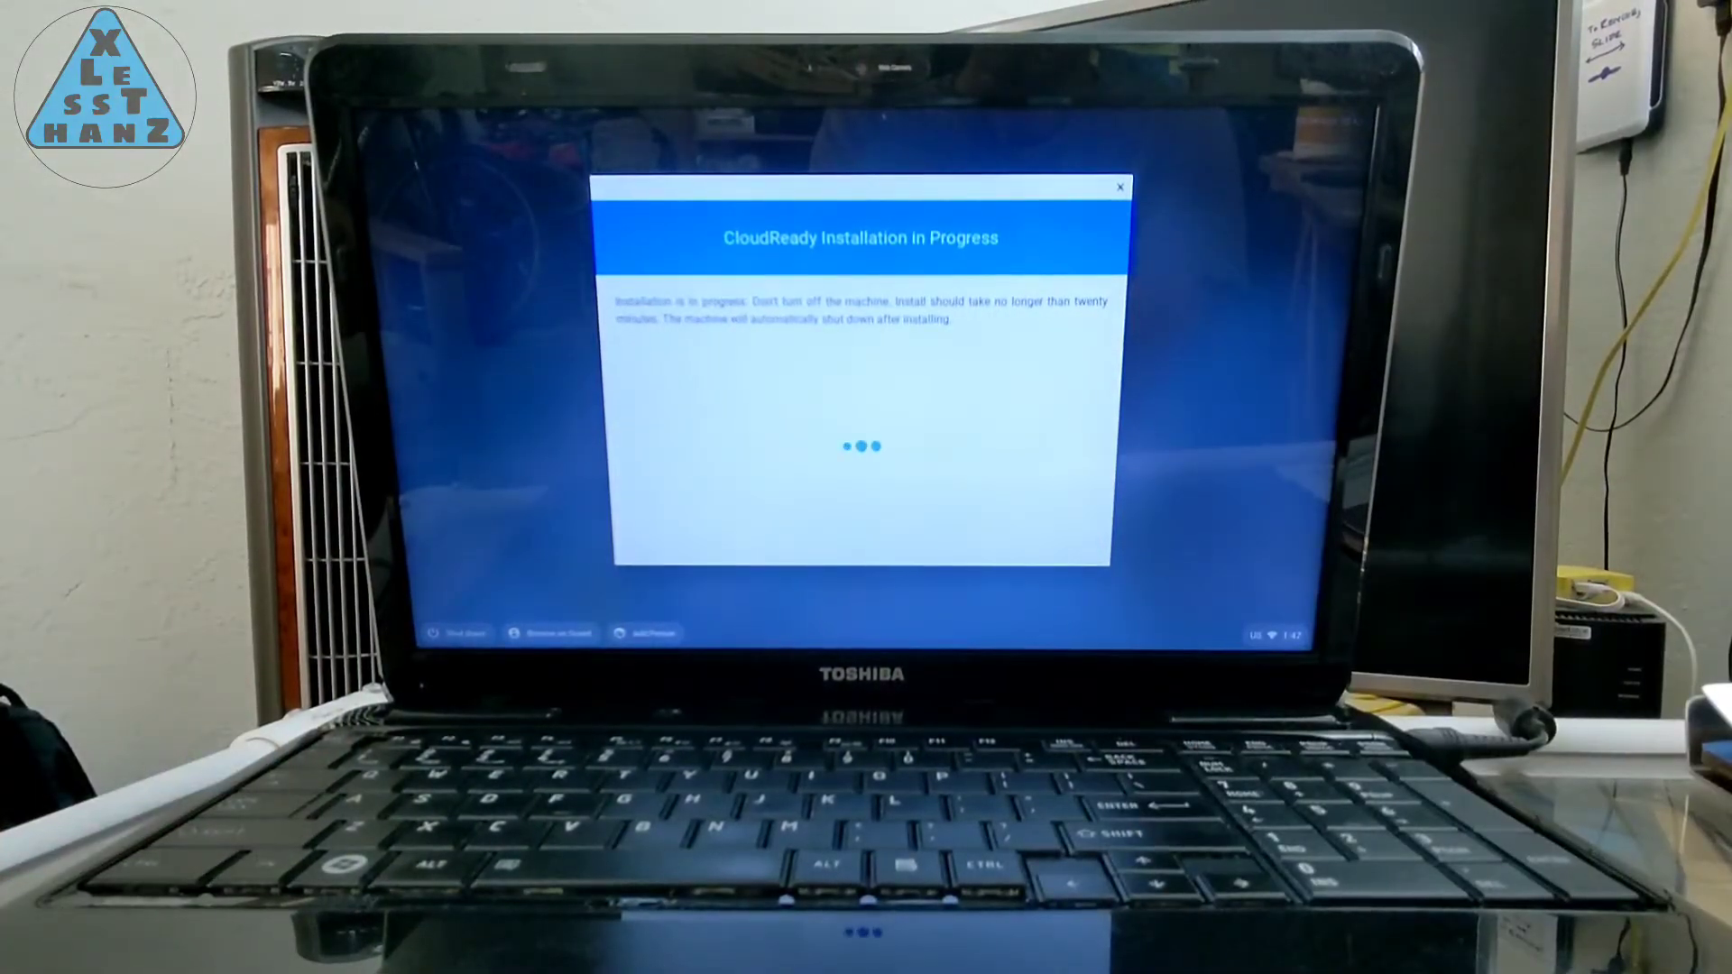